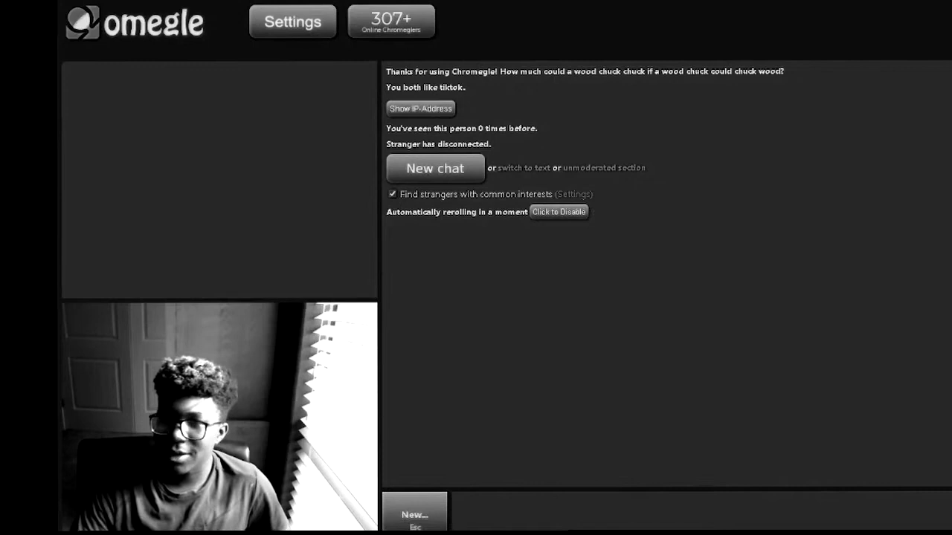
pyautogui.moveTo(405, 497)
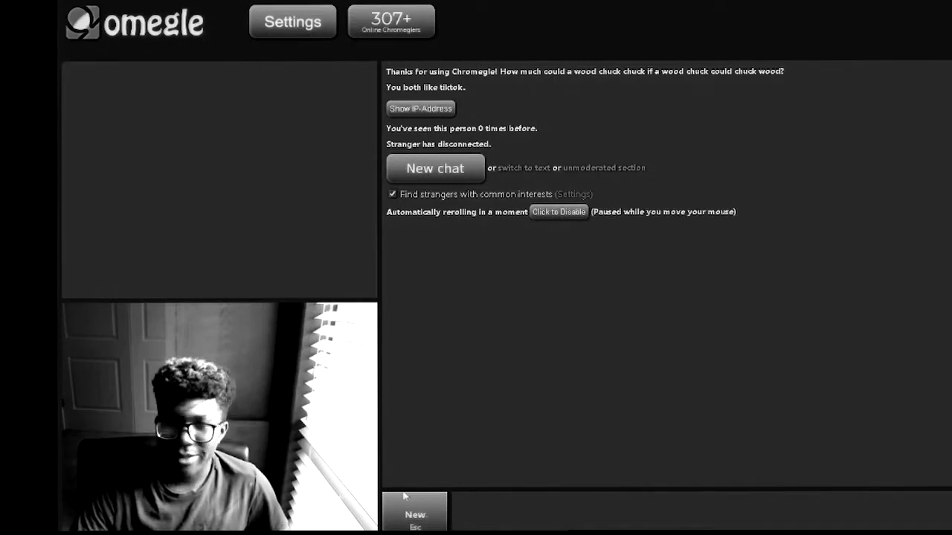